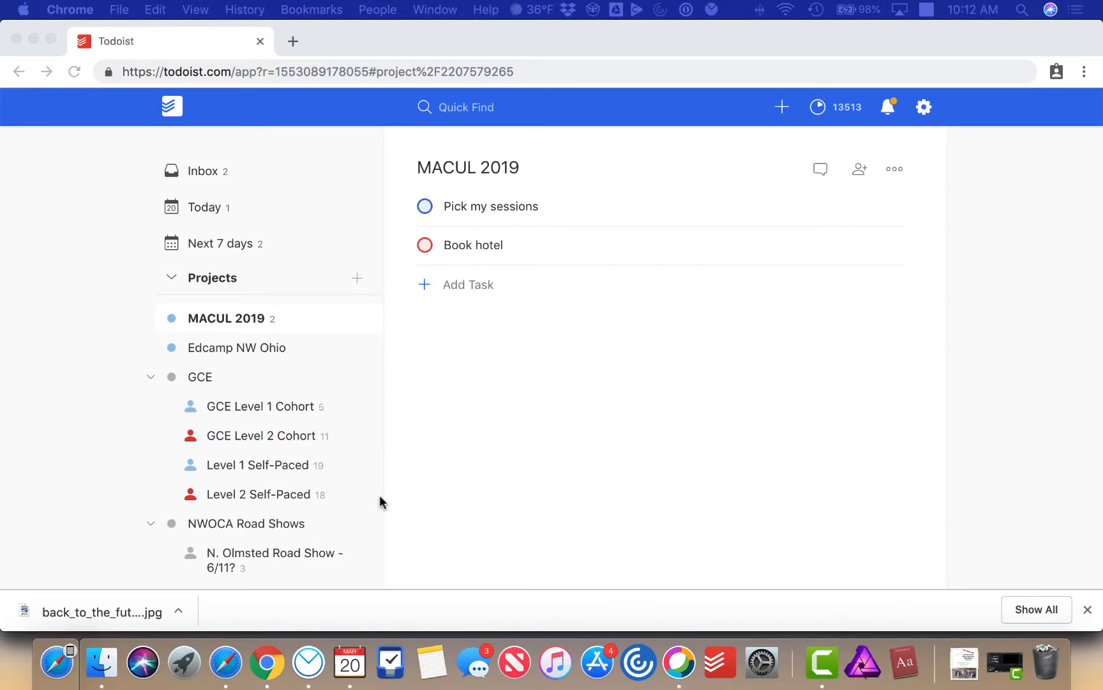
{"action": "mouse_move", "coordinate": [292, 414]}
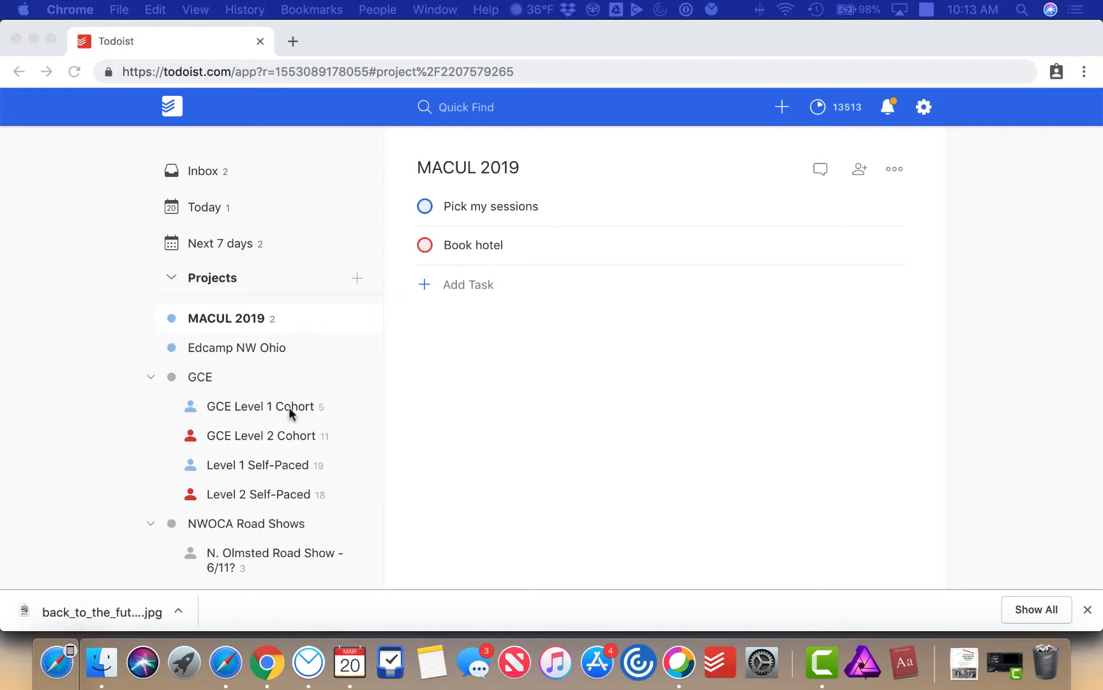
{"action": "mouse_move", "coordinate": [284, 423]}
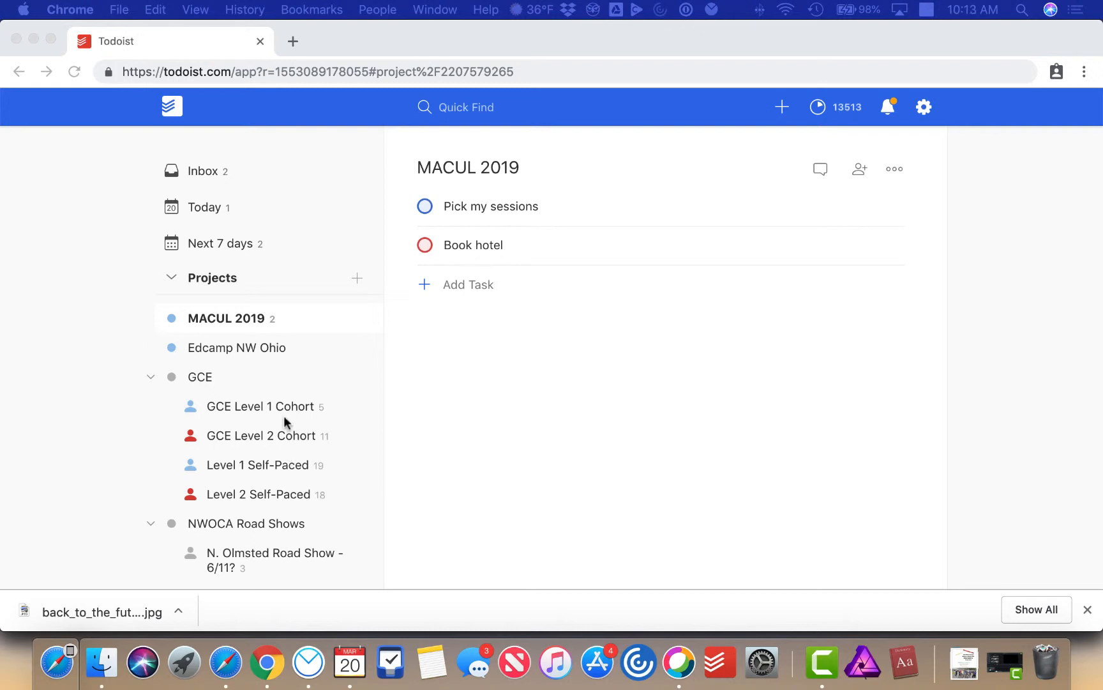
Step: Show the GCE Level 1 Cohort project scrolled down to its Misc Tasks section
{"action": "left_click", "coordinate": [263, 406]}
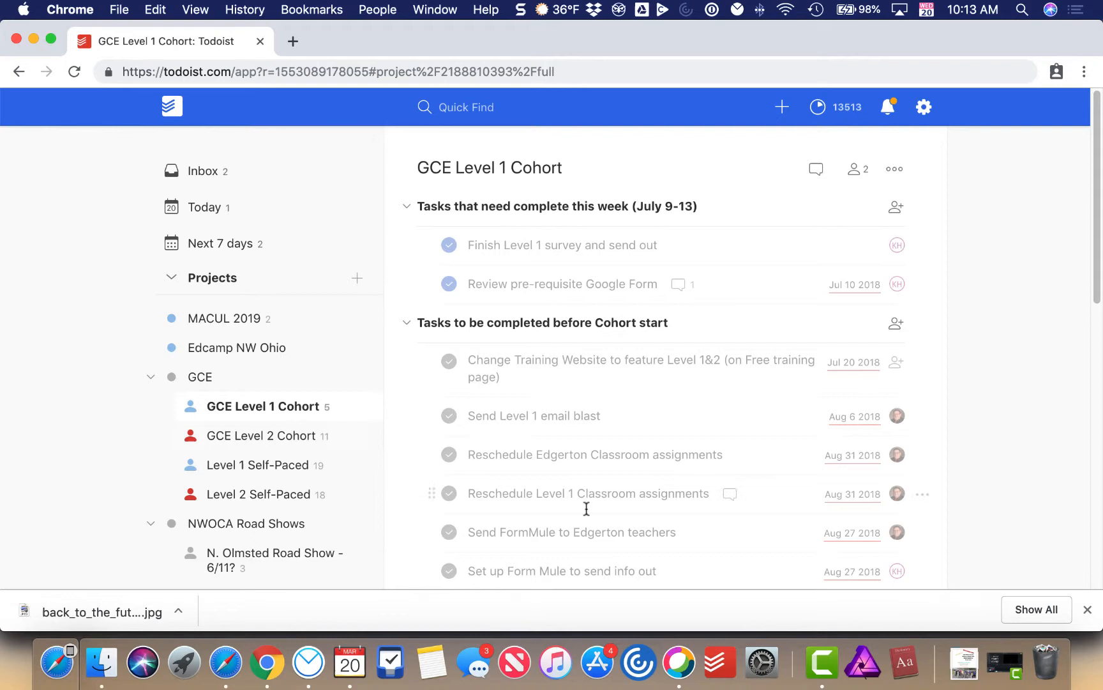
{"action": "scroll", "scroll_direction": "down", "scroll_amount": 3}
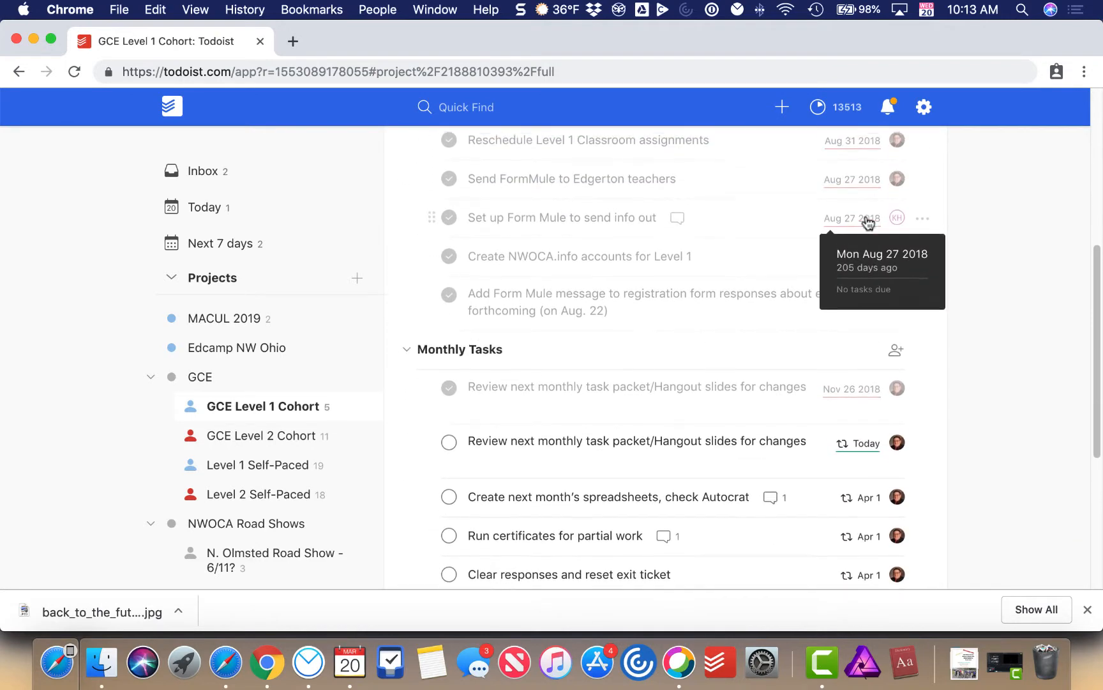
{"action": "scroll", "scroll_direction": "down", "scroll_amount": 3}
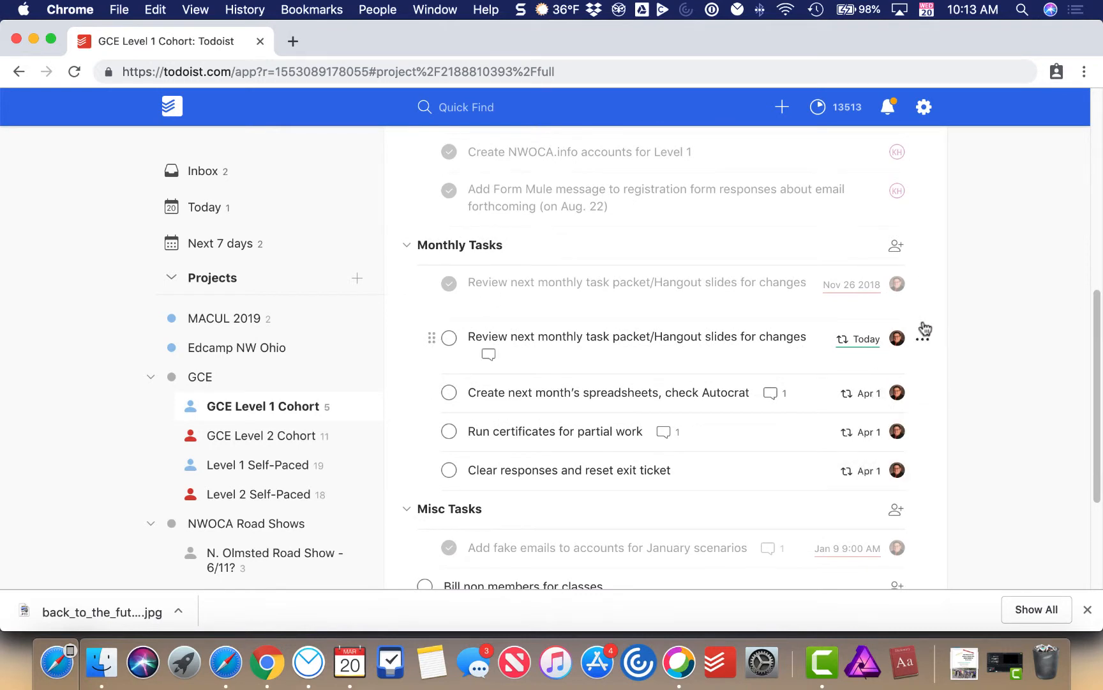
{"action": "scroll", "scroll_direction": "down", "scroll_amount": 3}
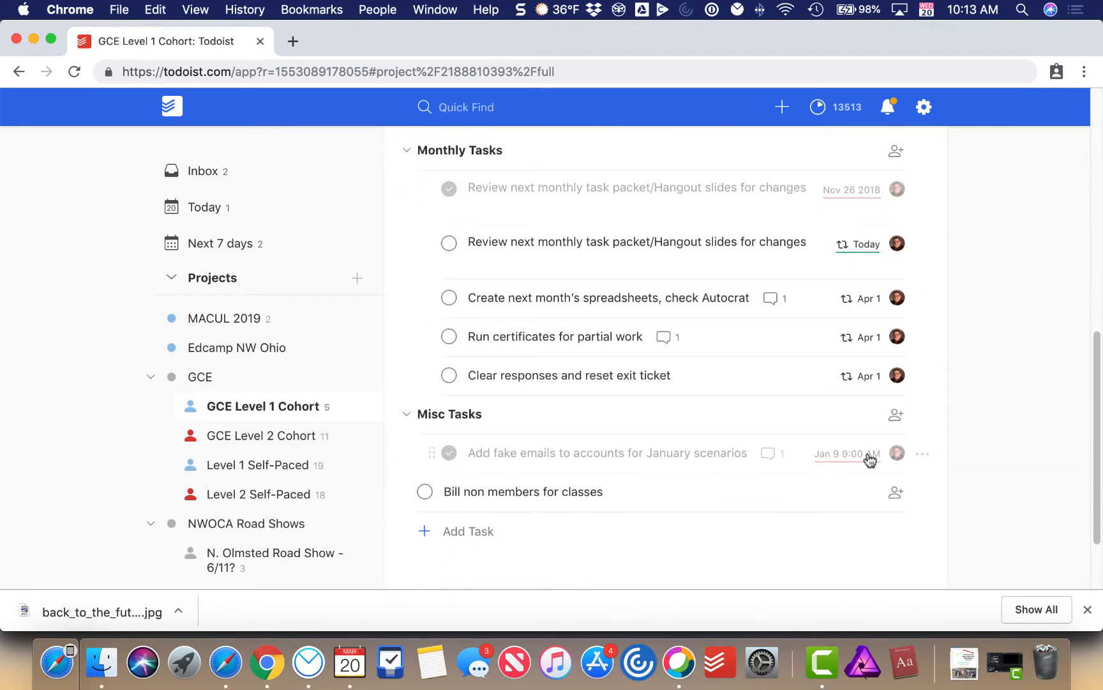
{"action": "mouse_move", "coordinate": [900, 504]}
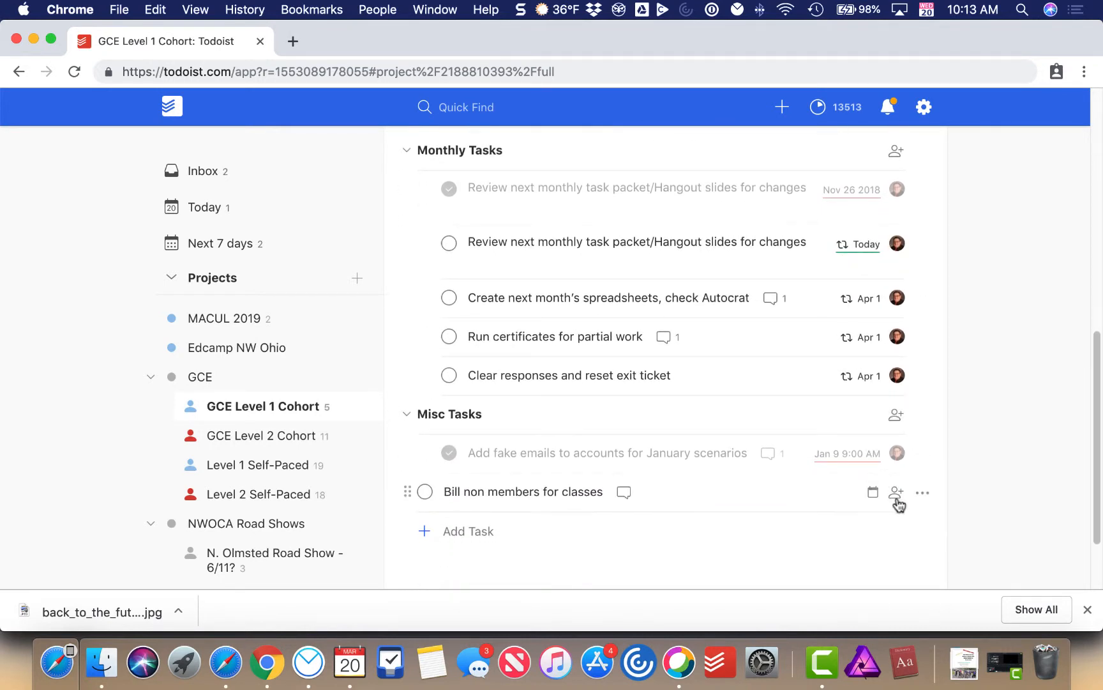
{"action": "mouse_move", "coordinate": [898, 492]}
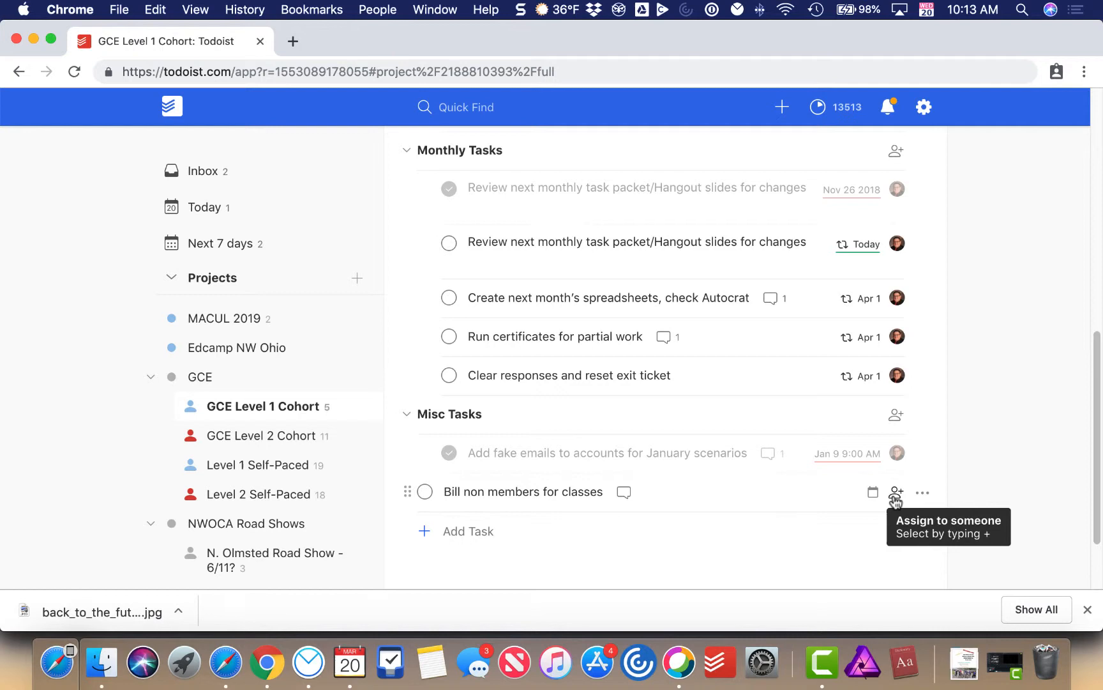
Step: Assign 'Bill non members for classes' to the collaborator and reopen its Assign a person menu
{"action": "left_click", "coordinate": [896, 491]}
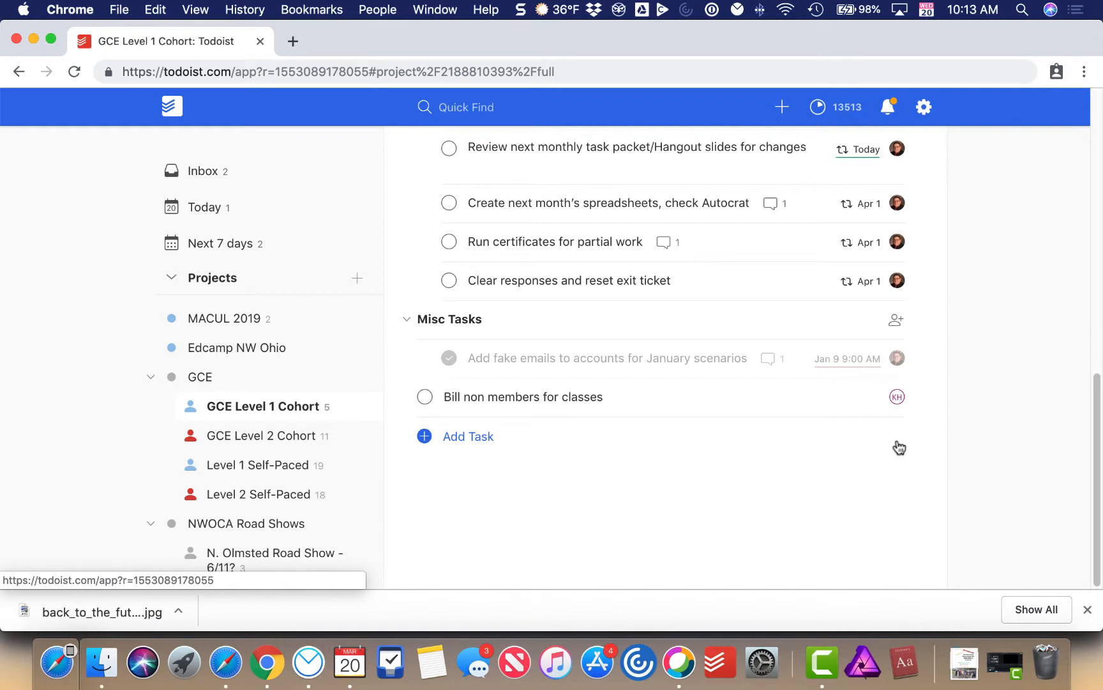
{"action": "mouse_move", "coordinate": [898, 397]}
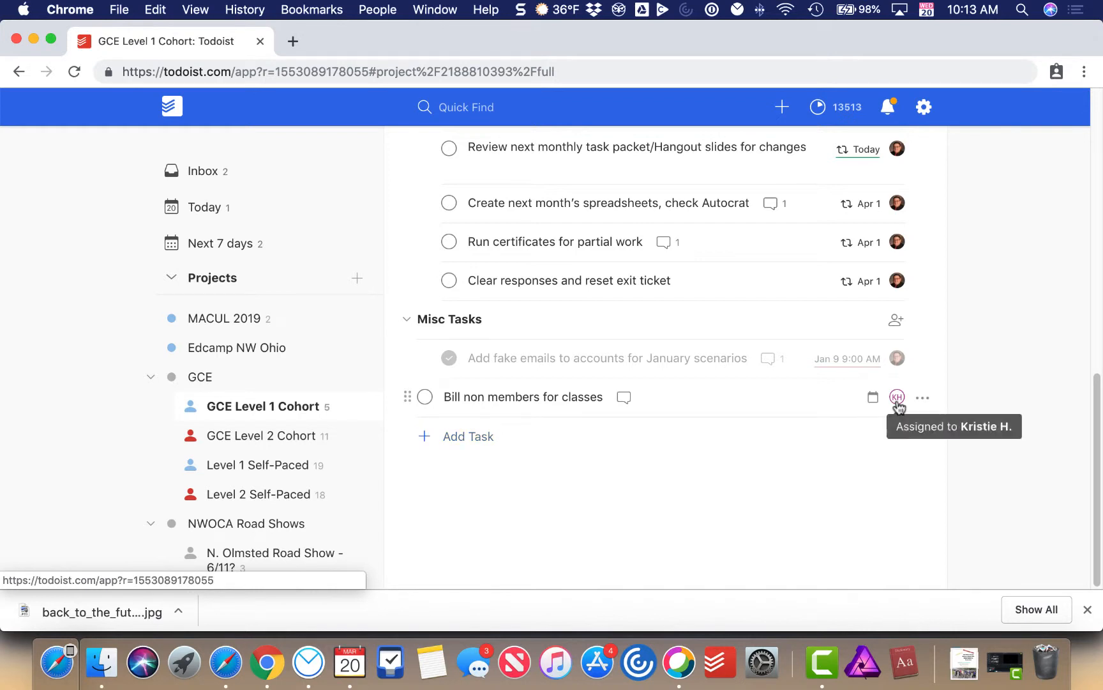
{"action": "left_click", "coordinate": [898, 396]}
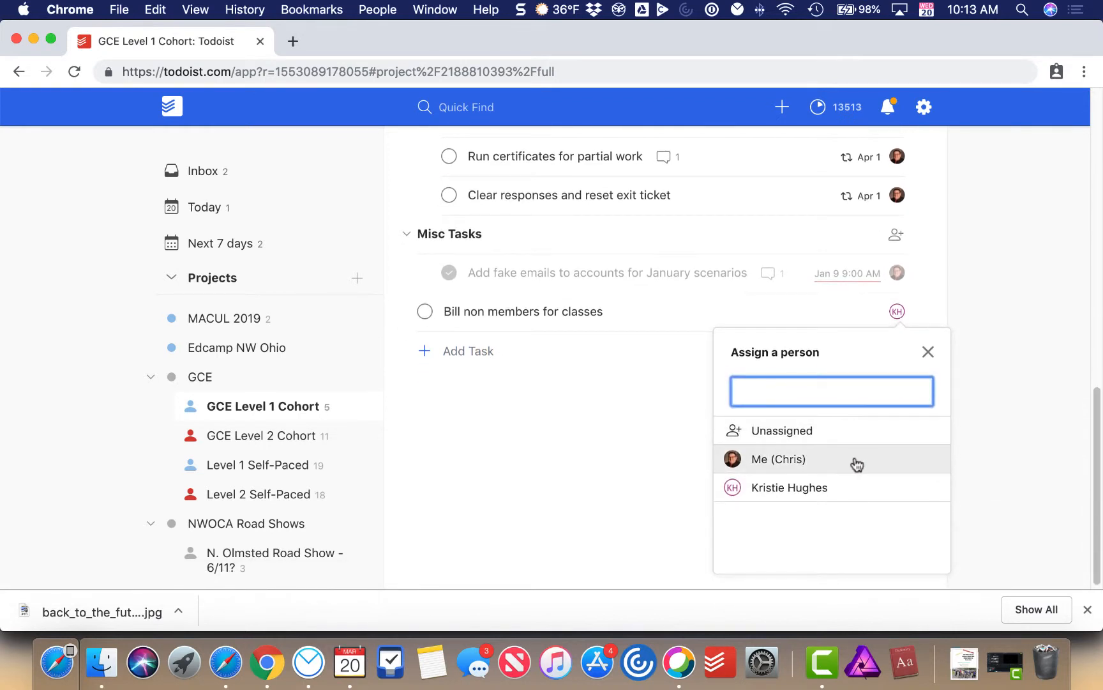